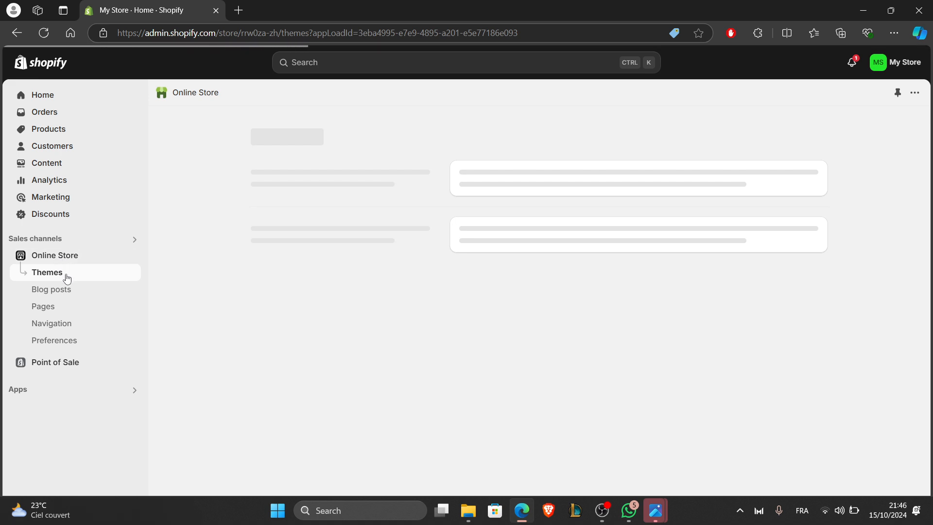
Browse the popular free themes and try the Dawn theme for the store
{"action": "left_click", "coordinate": [47, 272]}
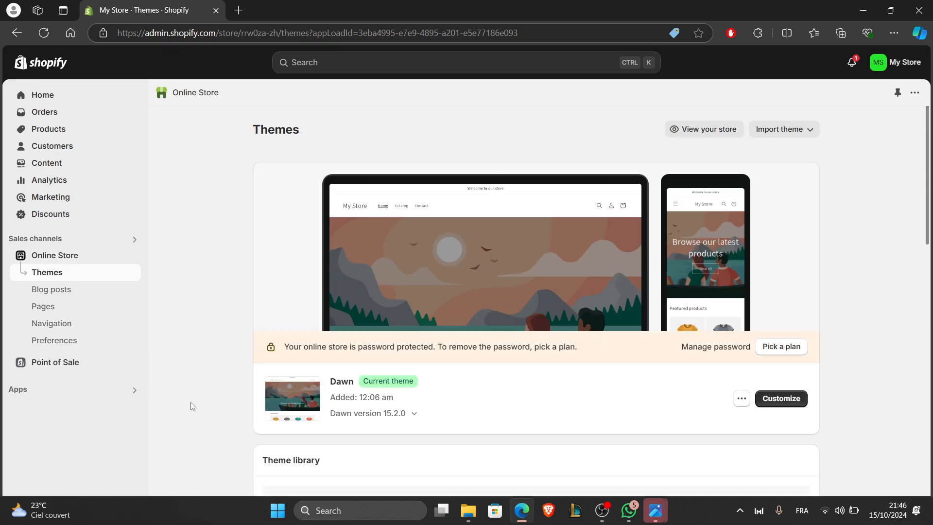
{"action": "scroll", "scroll_direction": "down", "scroll_amount": 3}
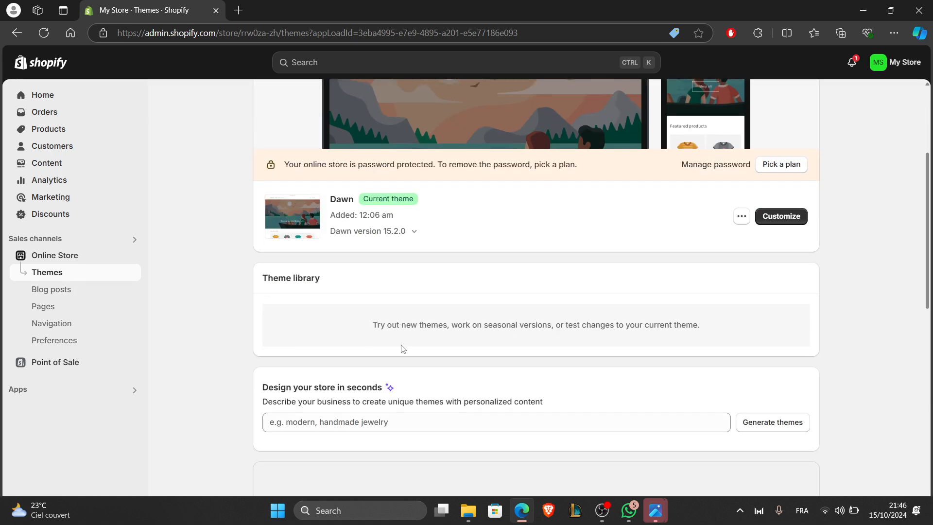
{"action": "scroll", "scroll_direction": "down", "scroll_amount": 3}
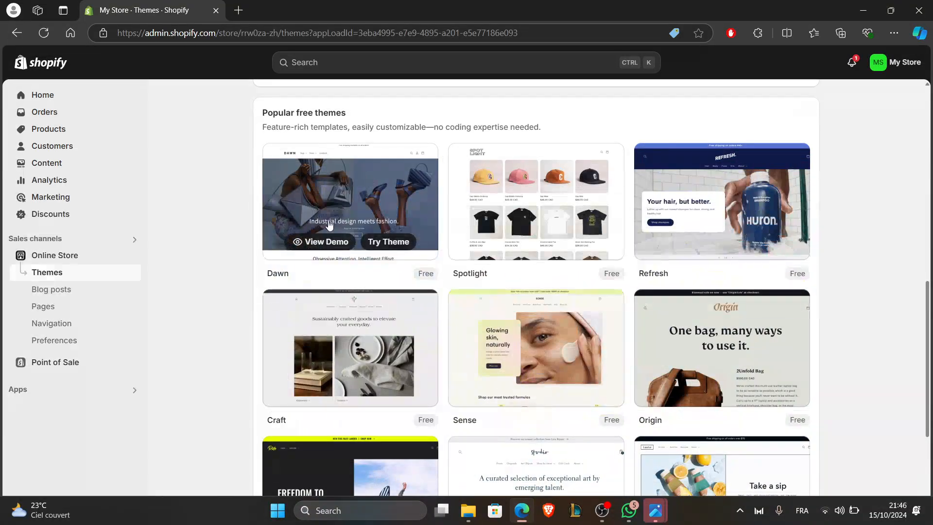
{"action": "mouse_move", "coordinate": [322, 137]}
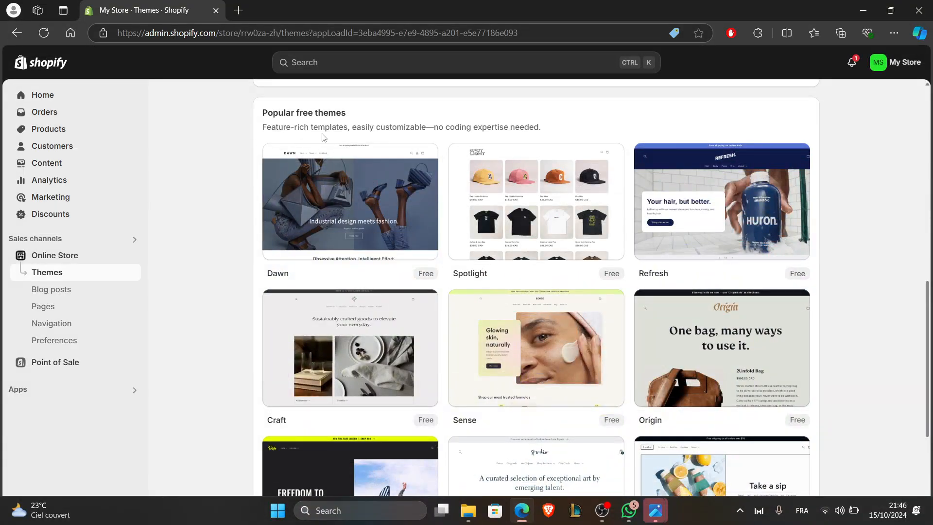
{"action": "mouse_move", "coordinate": [351, 163]}
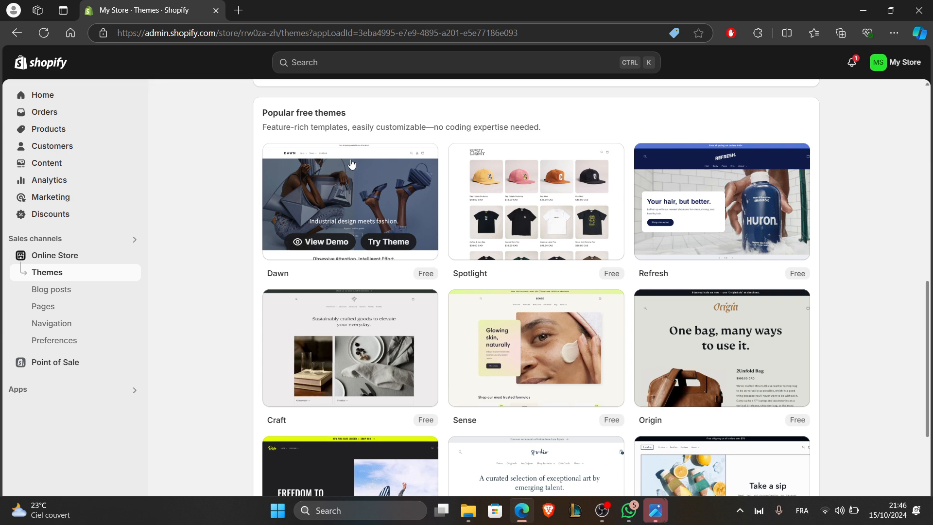
{"action": "mouse_move", "coordinate": [348, 198]}
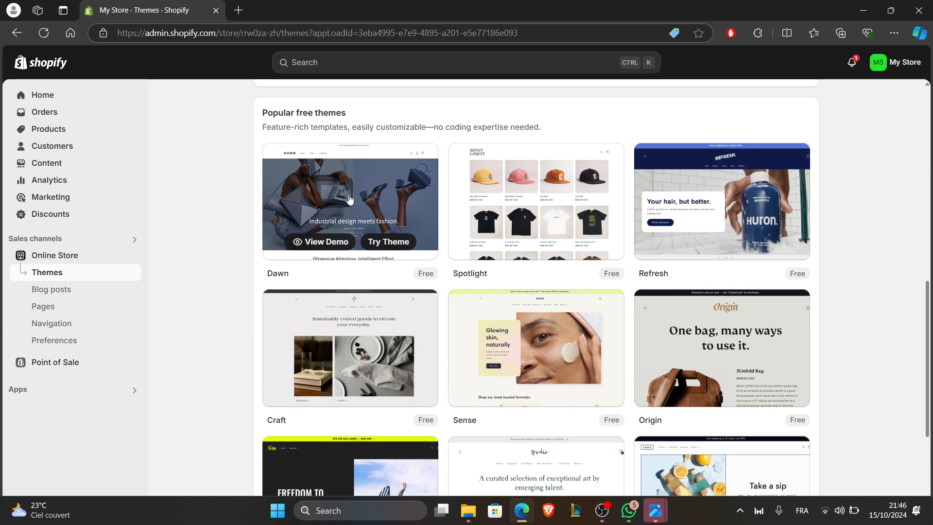
{"action": "mouse_move", "coordinate": [356, 202]}
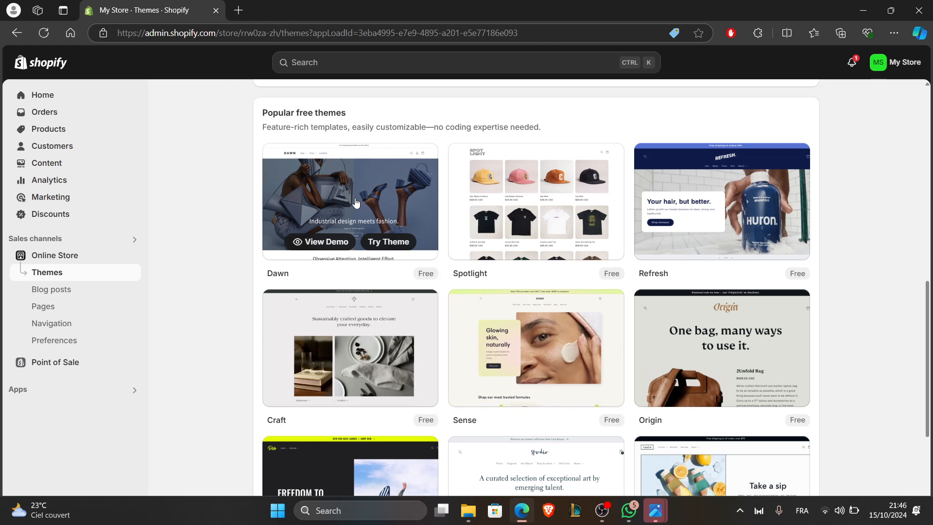
{"action": "mouse_move", "coordinate": [337, 211]}
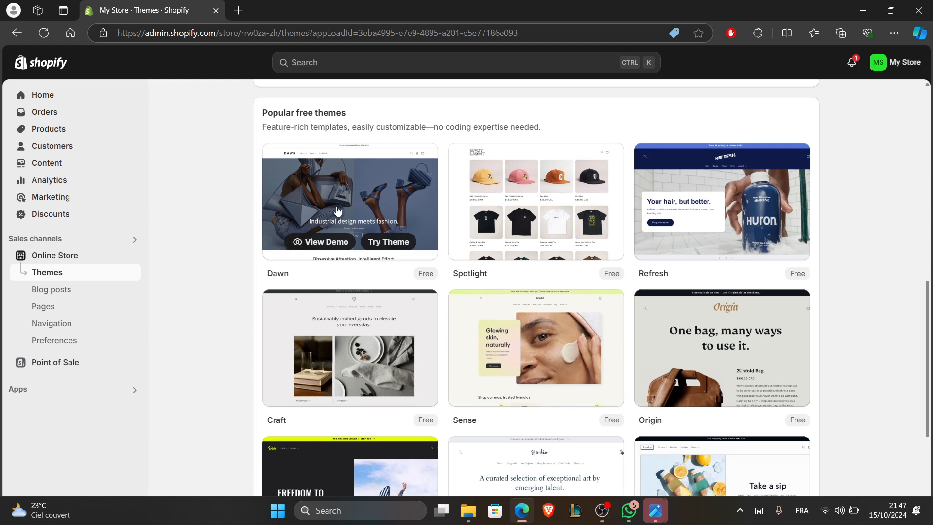
{"action": "mouse_move", "coordinate": [350, 217]}
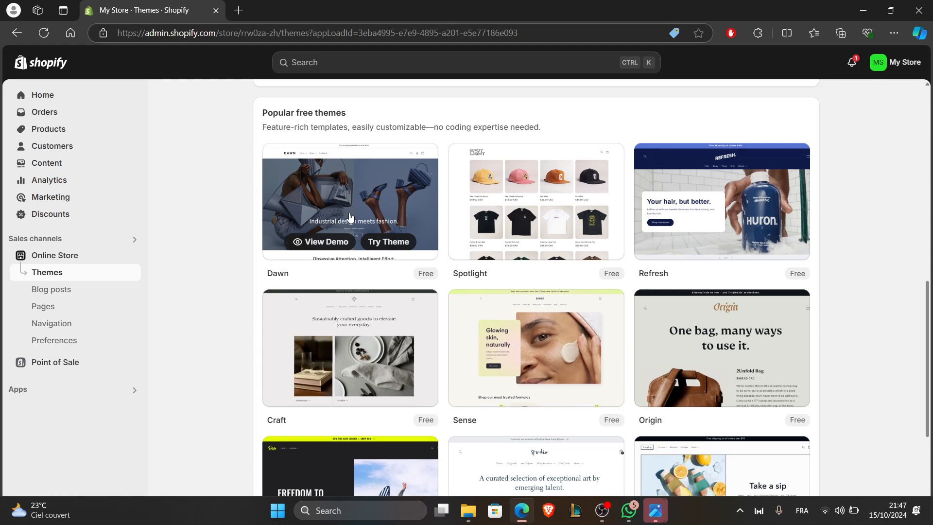
{"action": "mouse_move", "coordinate": [336, 194]}
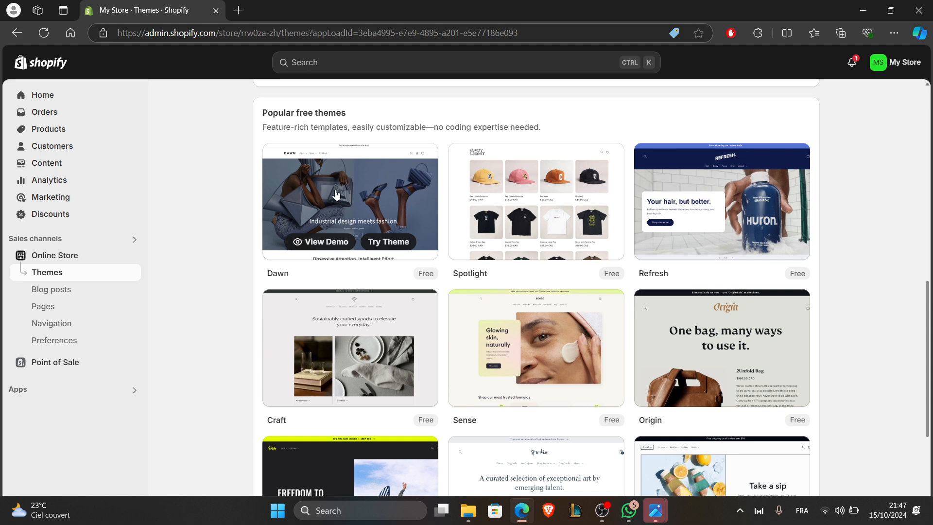
{"action": "mouse_move", "coordinate": [347, 263]}
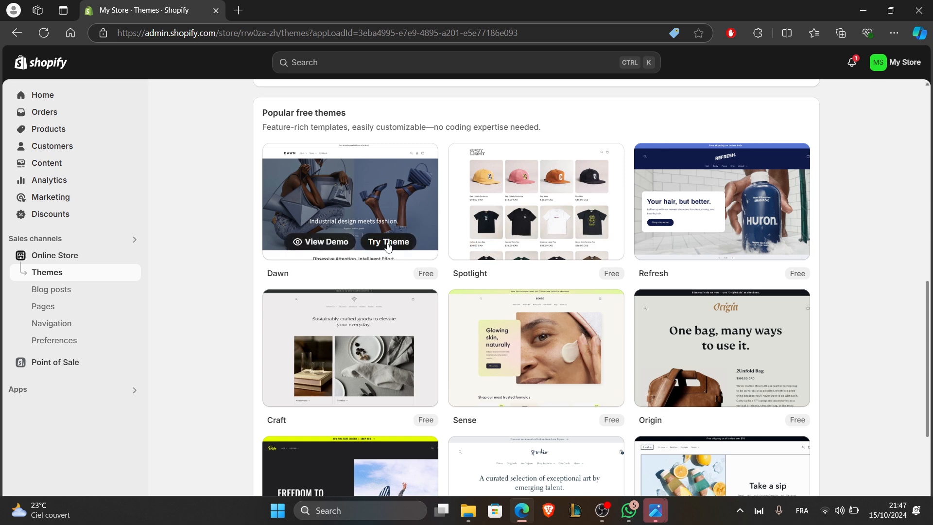
{"action": "left_click", "coordinate": [388, 242]}
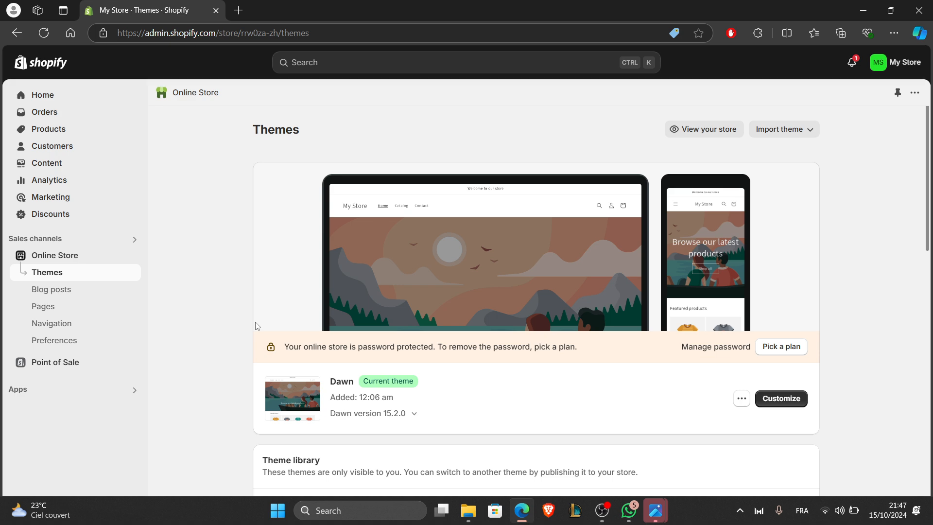
{"action": "mouse_move", "coordinate": [325, 443]}
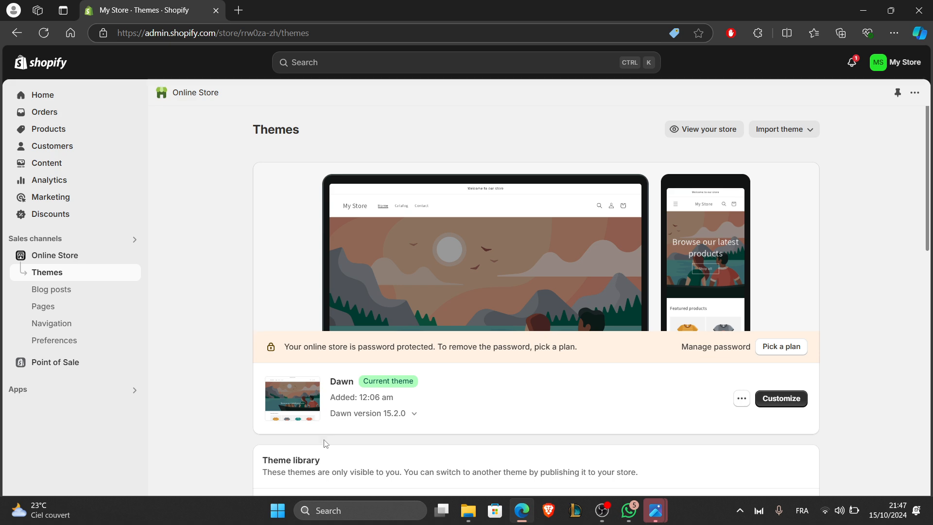
{"action": "mouse_move", "coordinate": [294, 474]}
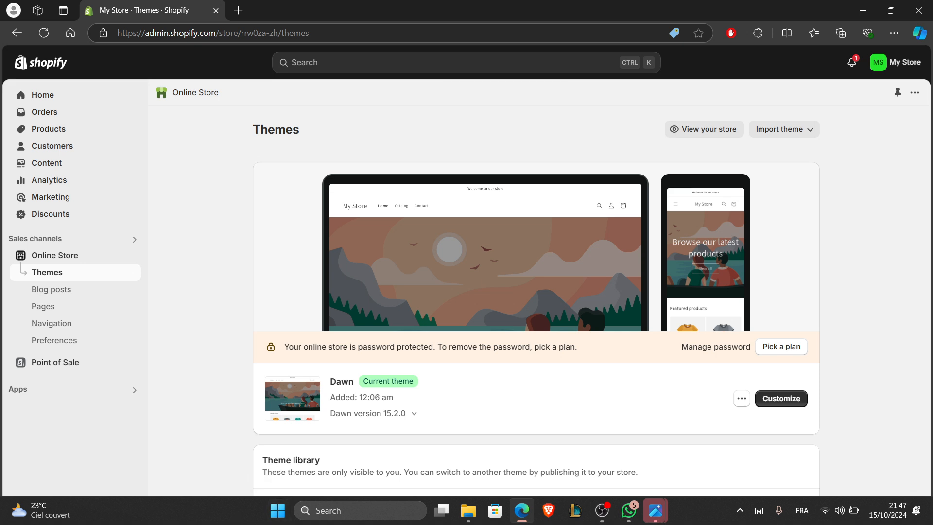
{"action": "mouse_move", "coordinate": [3, 423]}
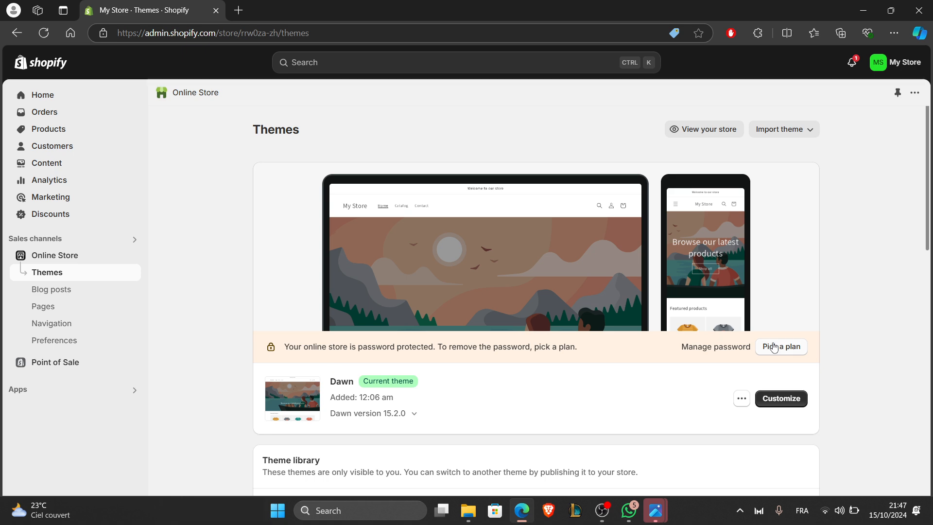
{"action": "mouse_move", "coordinate": [777, 473]}
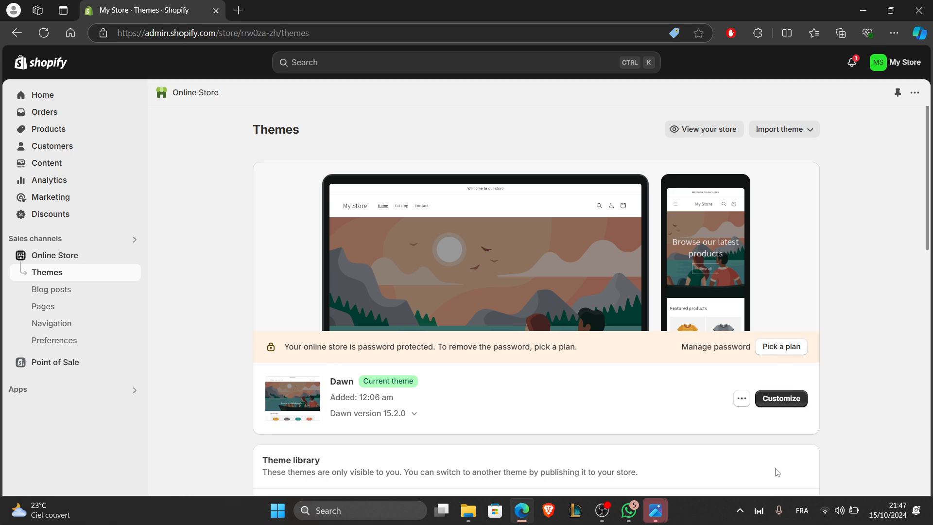
{"action": "mouse_move", "coordinate": [781, 410]}
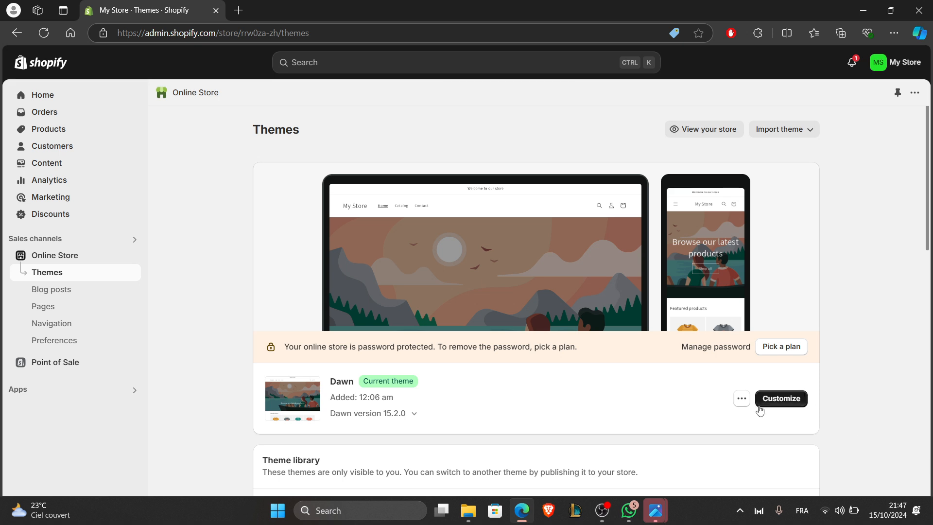
Customize the current Dawn theme in the theme editor
{"action": "left_click", "coordinate": [781, 399]}
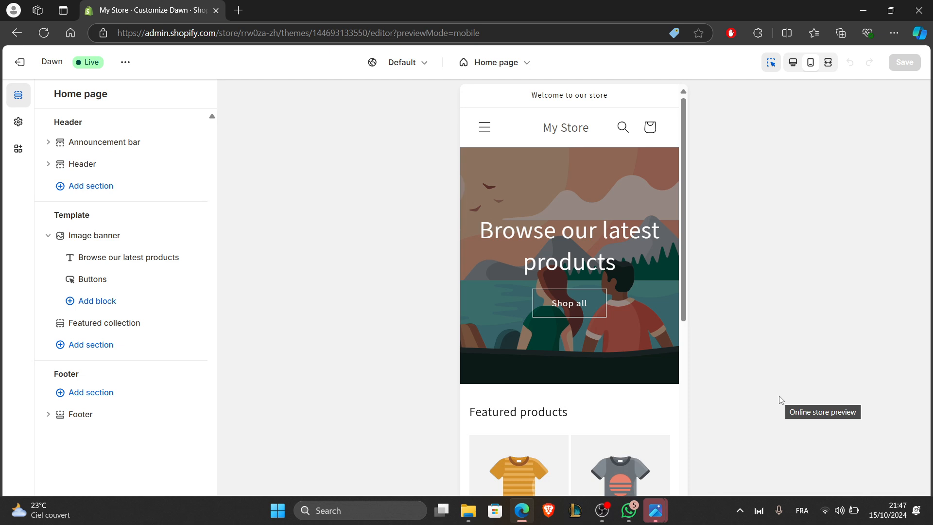
{"action": "mouse_move", "coordinate": [405, 309]}
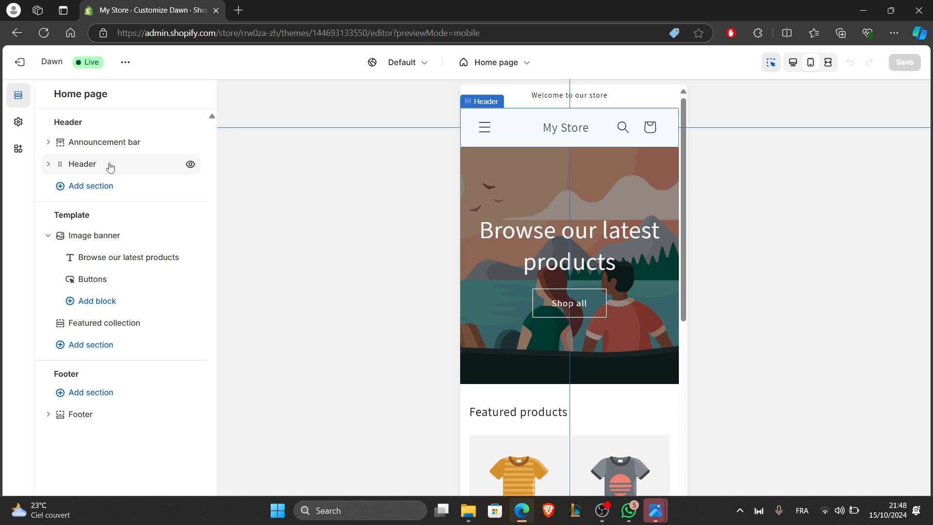
Show the sections that can be added to the home page Header group
{"action": "left_click", "coordinate": [93, 235]}
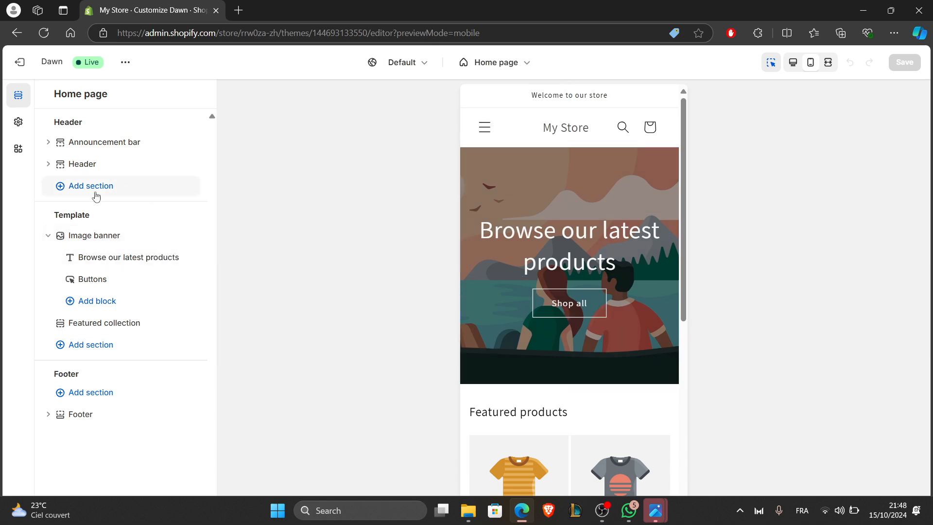
{"action": "left_click", "coordinate": [91, 185]}
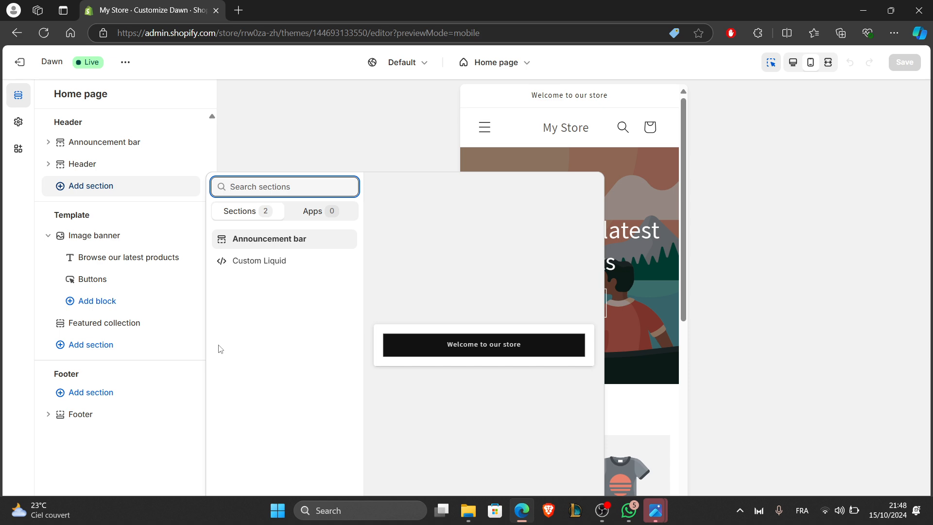
{"action": "mouse_move", "coordinate": [146, 306]}
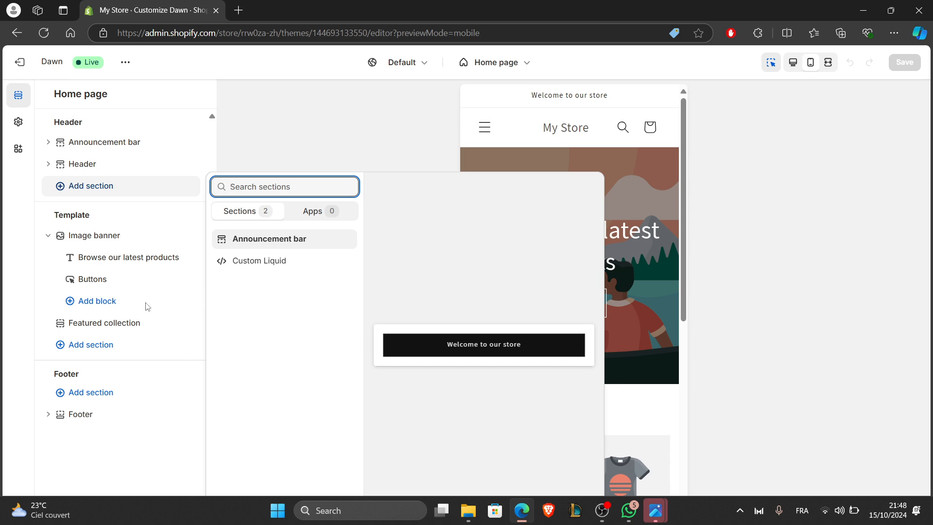
{"action": "mouse_move", "coordinate": [138, 309]}
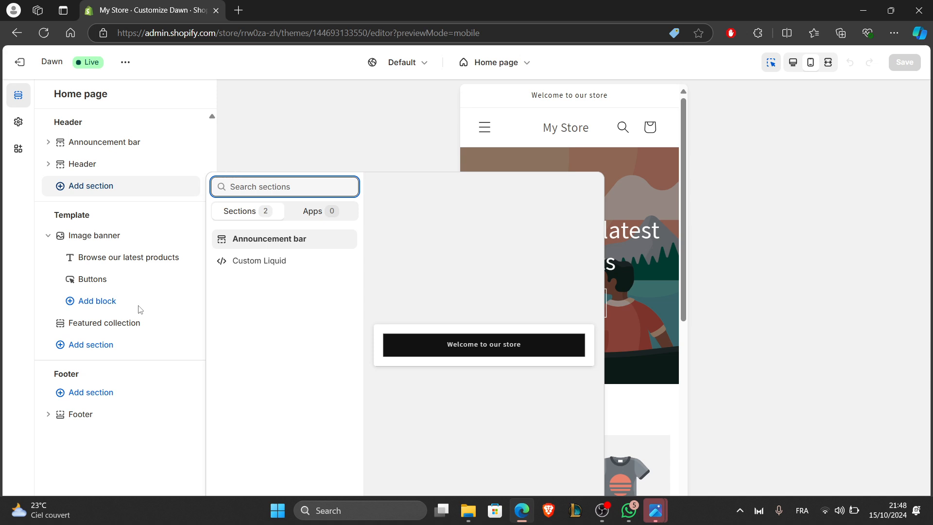
{"action": "mouse_move", "coordinate": [101, 311]}
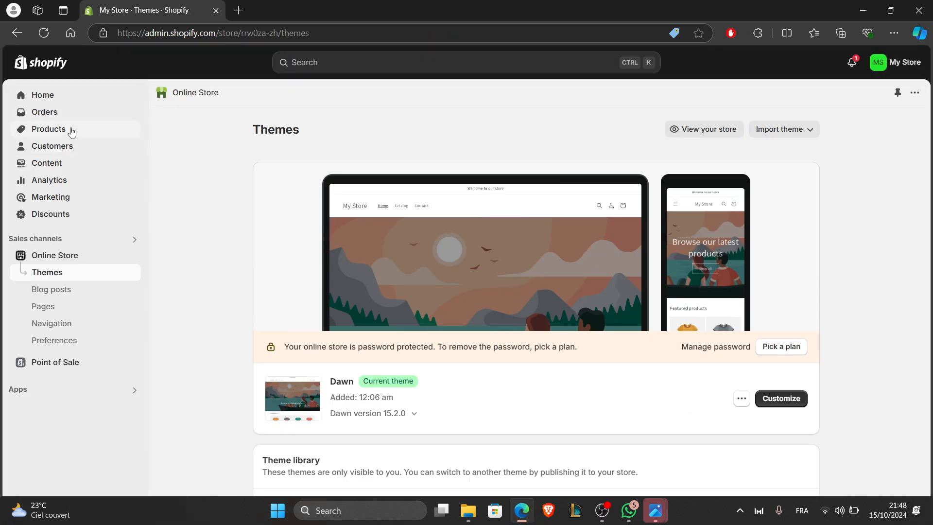
Go to Products and review the Add product form's pricing, inventory, shipping and variants sections
{"action": "left_click", "coordinate": [49, 129]}
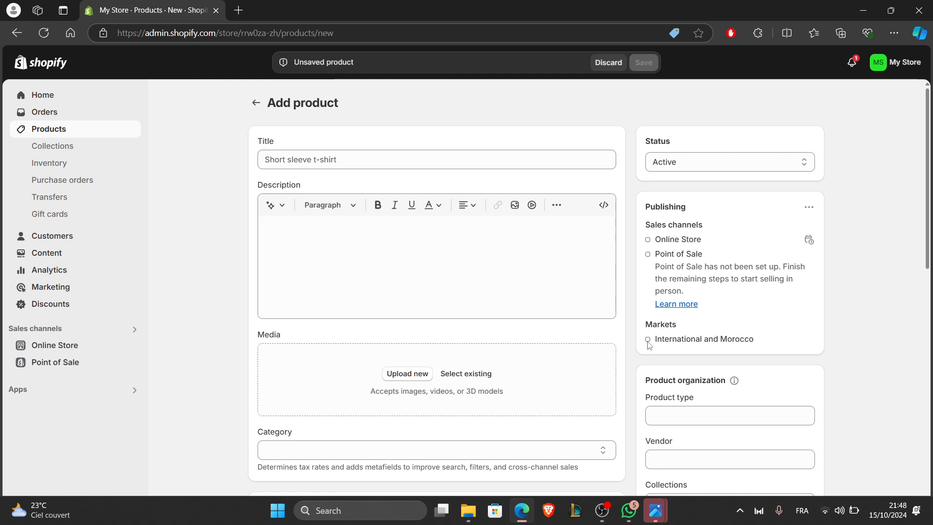
{"action": "scroll", "scroll_direction": "down", "scroll_amount": 3}
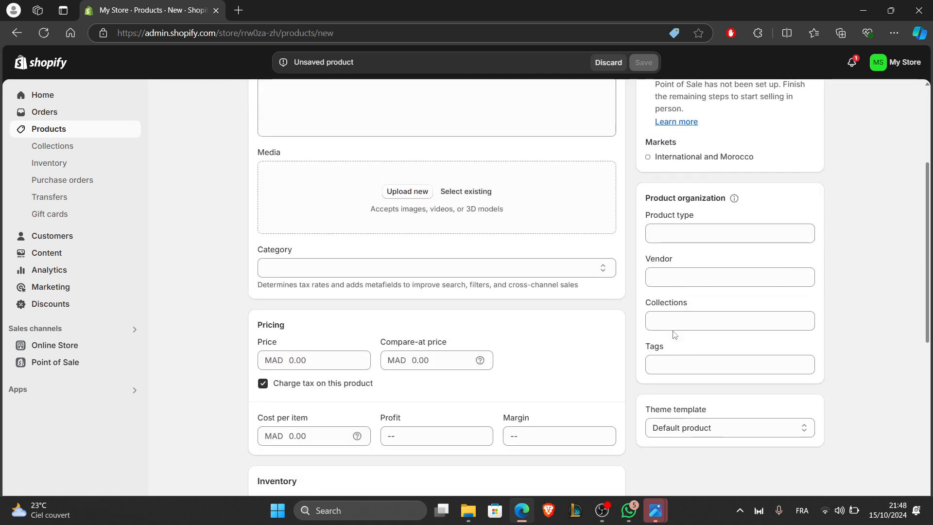
{"action": "left_click", "coordinate": [730, 321]}
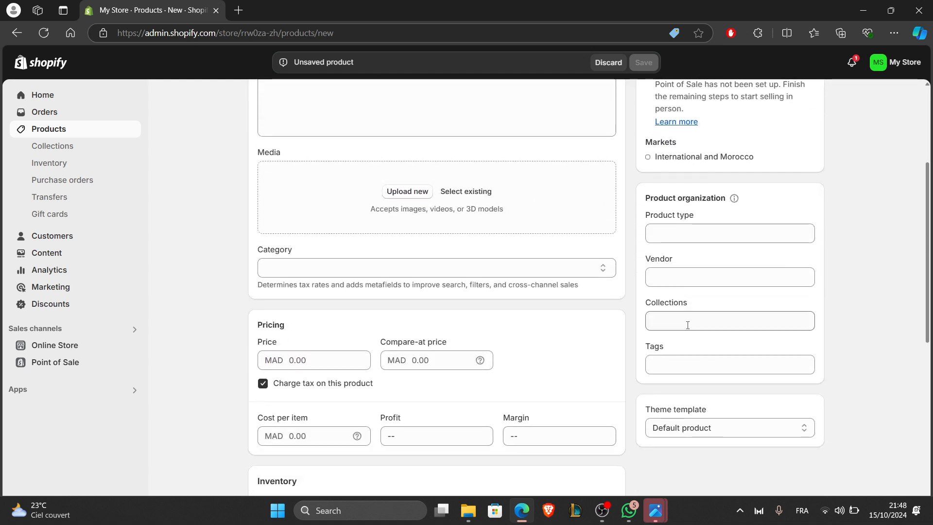
{"action": "mouse_move", "coordinate": [689, 354]}
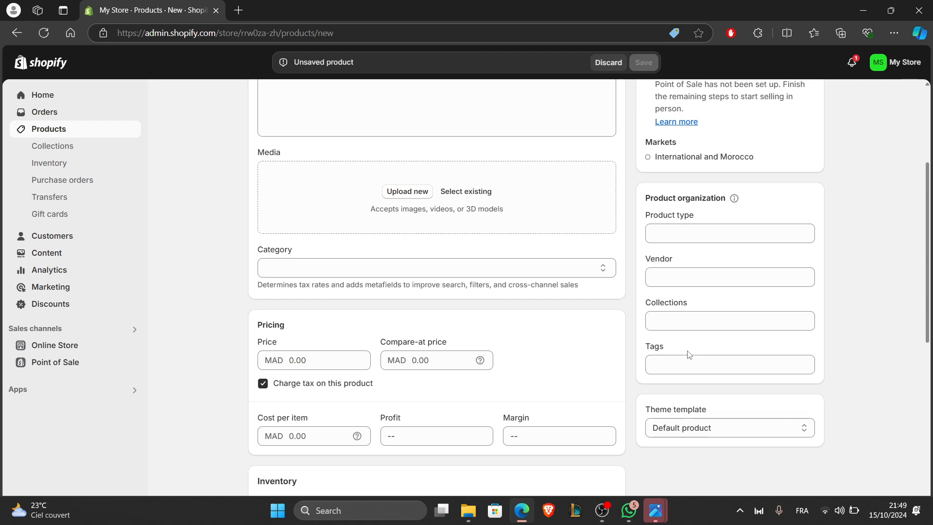
{"action": "mouse_move", "coordinate": [678, 398]}
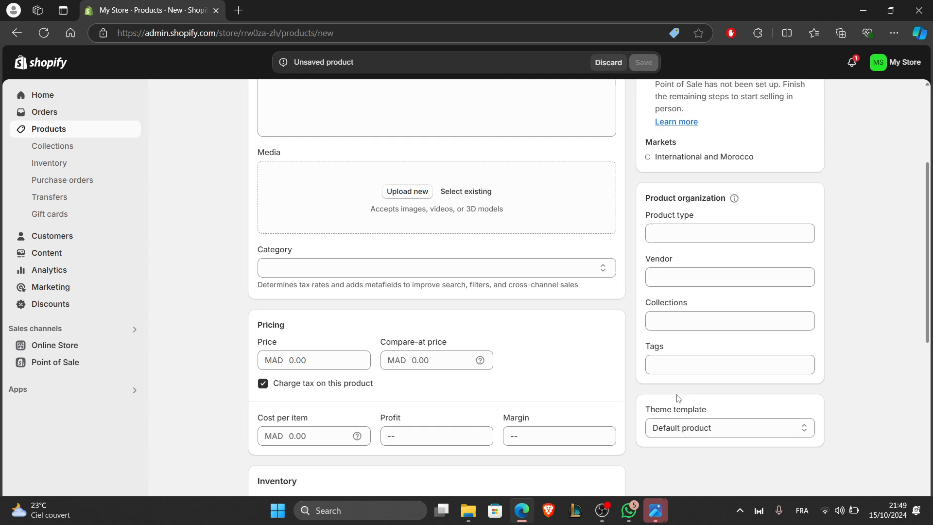
{"action": "mouse_move", "coordinate": [717, 406]}
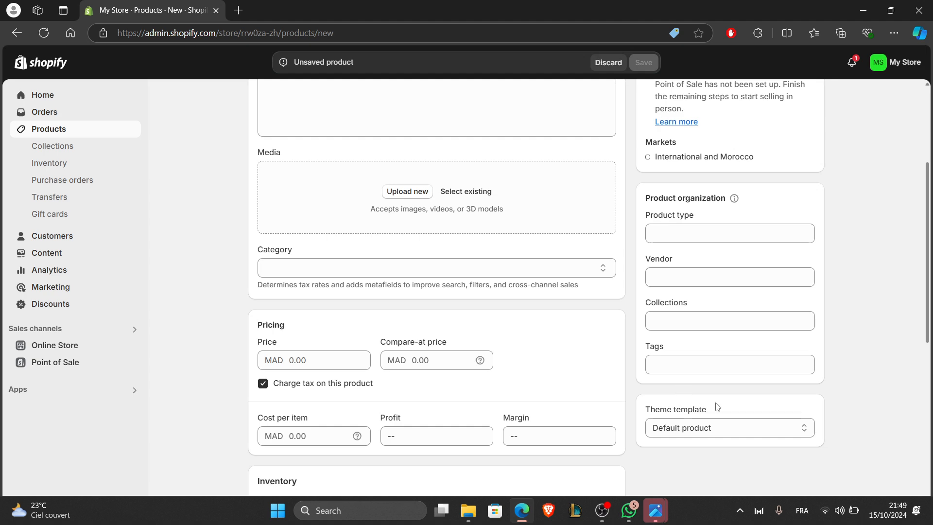
{"action": "scroll", "scroll_direction": "down", "scroll_amount": 3}
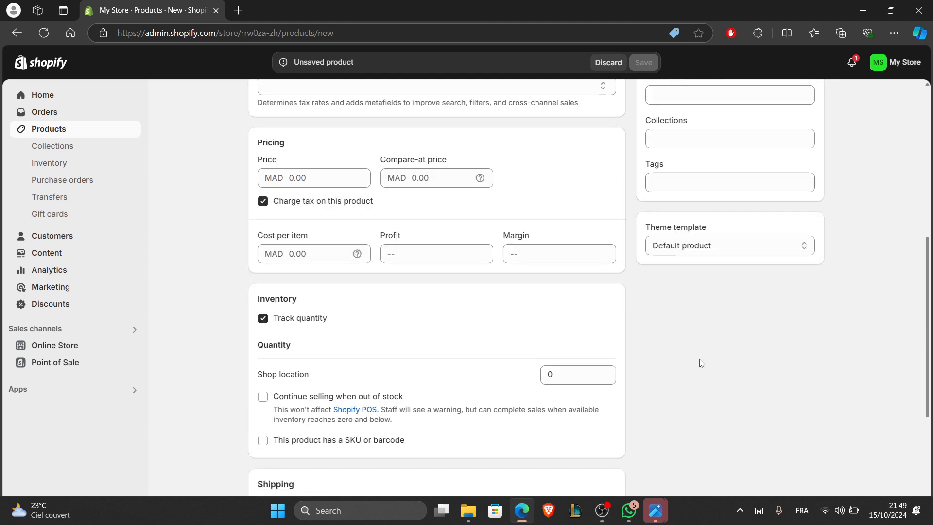
{"action": "scroll", "scroll_direction": "down", "scroll_amount": 3}
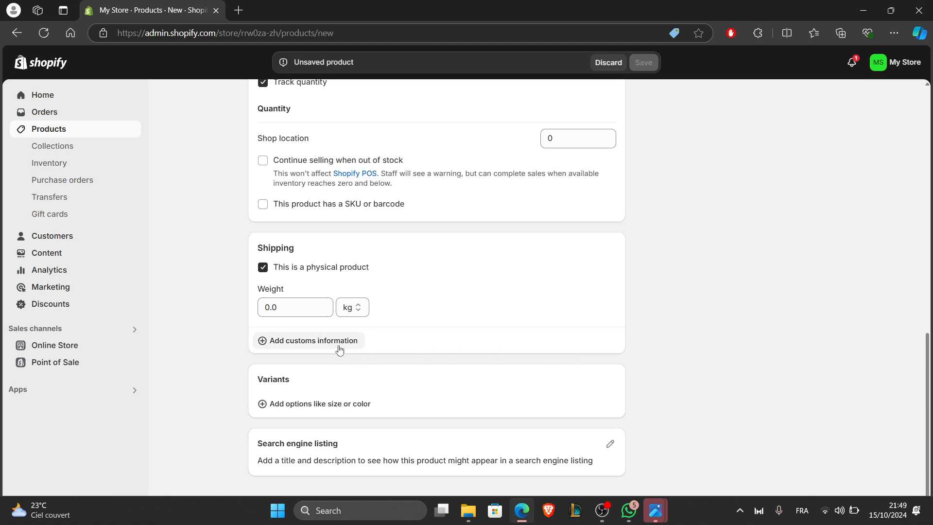
{"action": "mouse_move", "coordinate": [145, 325]}
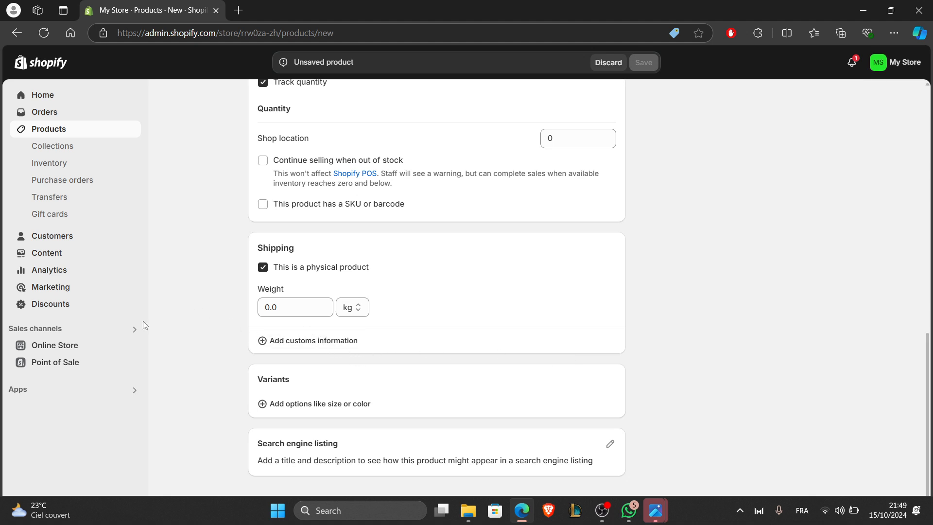
{"action": "mouse_move", "coordinate": [187, 352]}
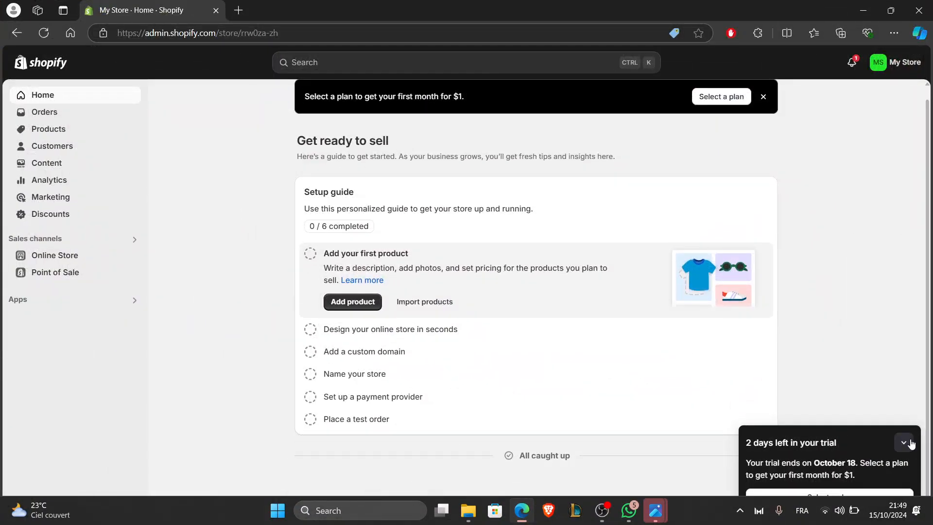
Search the admin for 'payments' to reach the store's Payments settings
{"action": "left_click", "coordinate": [465, 63]}
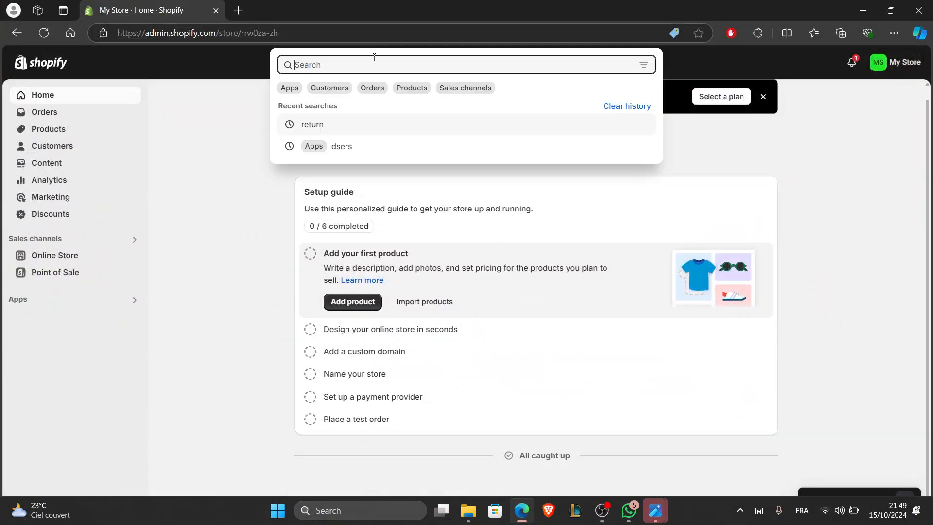
{"action": "type", "text": "settingsq"}
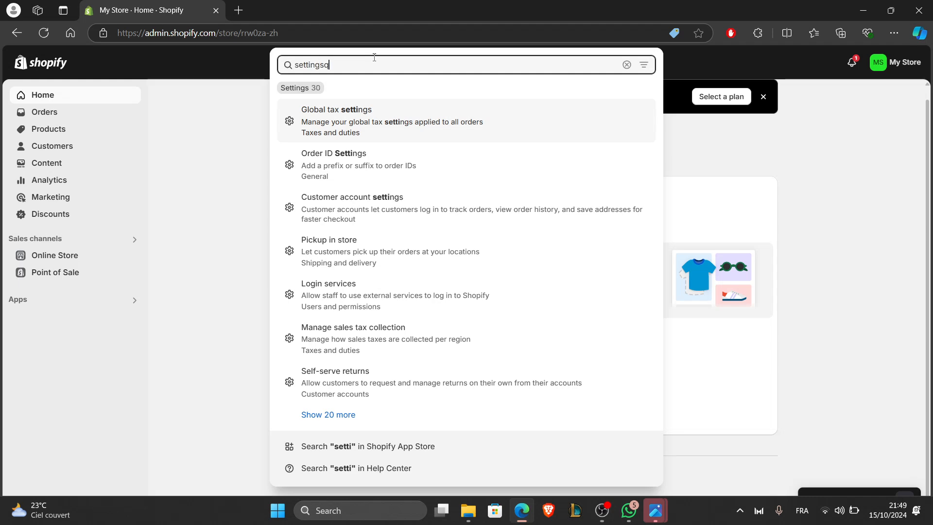
{"action": "key", "text": "Backspace"}
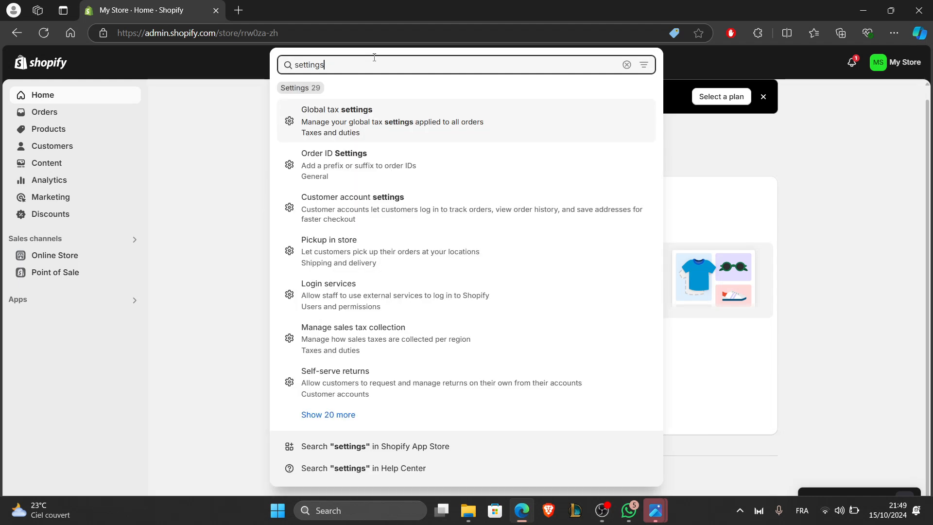
{"action": "left_click", "coordinate": [627, 65]}
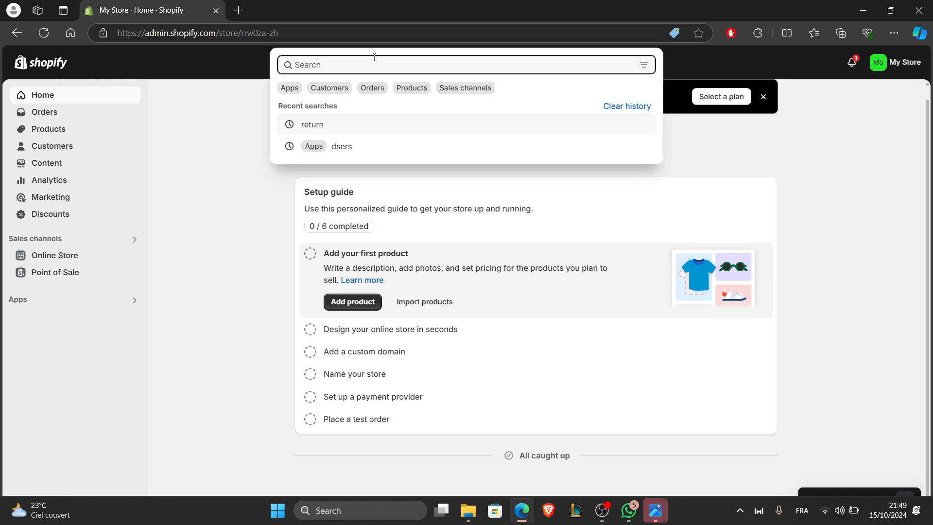
{"action": "type", "text": "payments"}
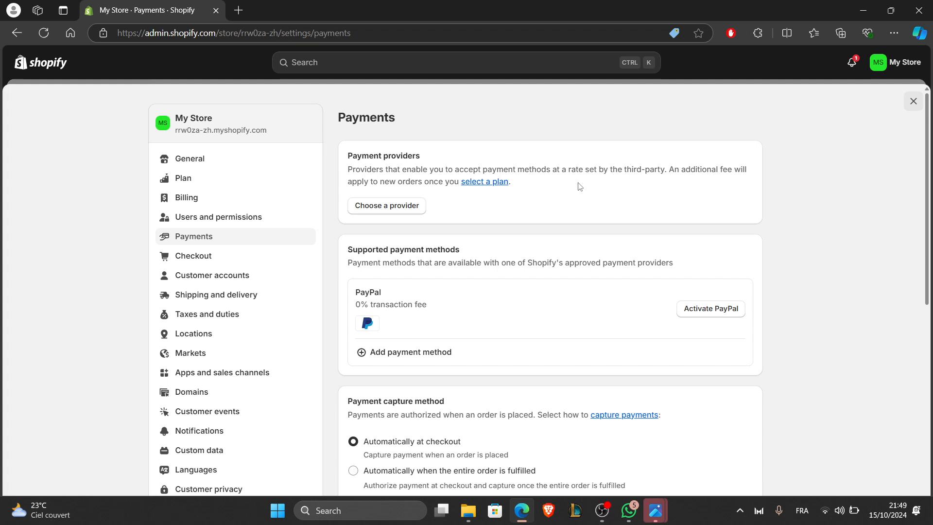
{"action": "mouse_move", "coordinate": [670, 132]}
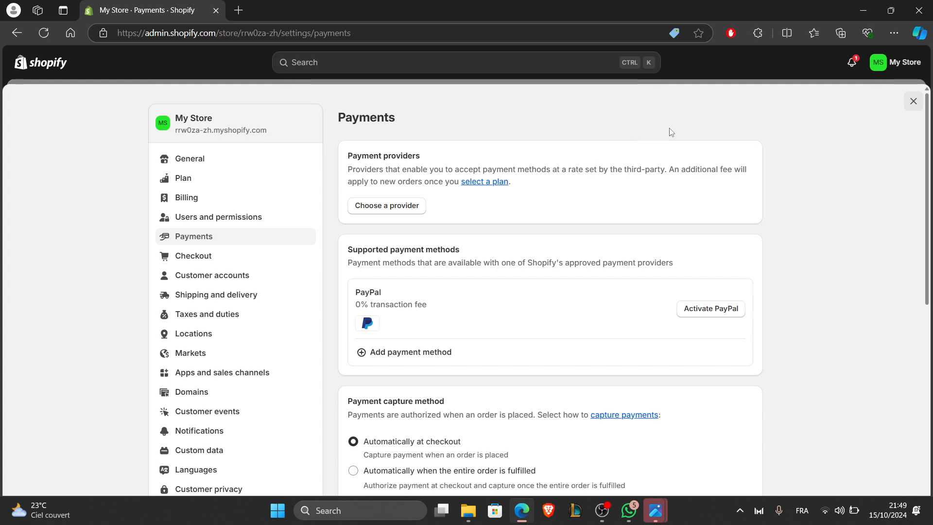
{"action": "mouse_move", "coordinate": [717, 139]}
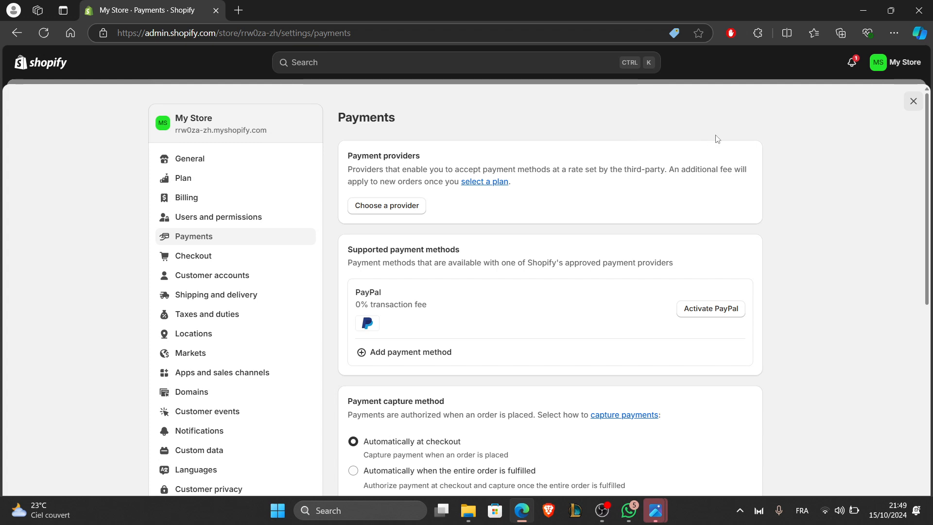
{"action": "mouse_move", "coordinate": [745, 304]}
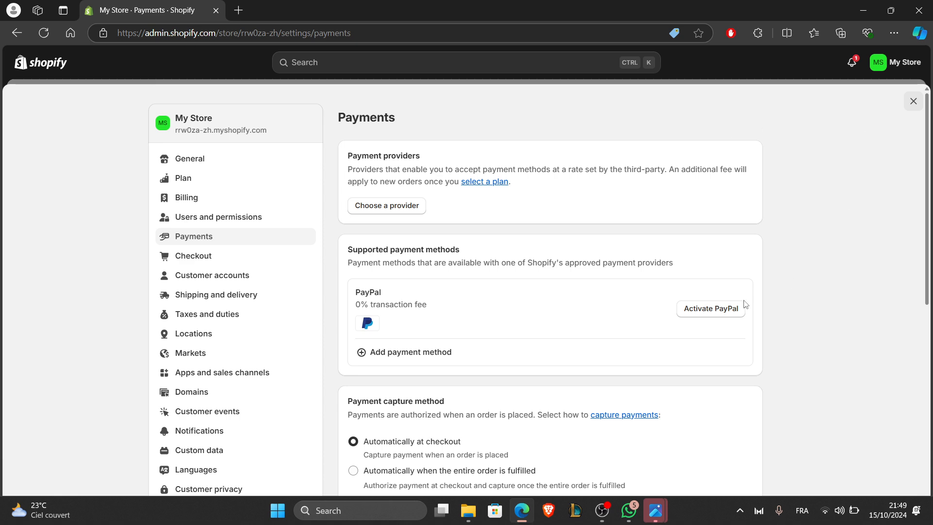
{"action": "mouse_move", "coordinate": [386, 183]}
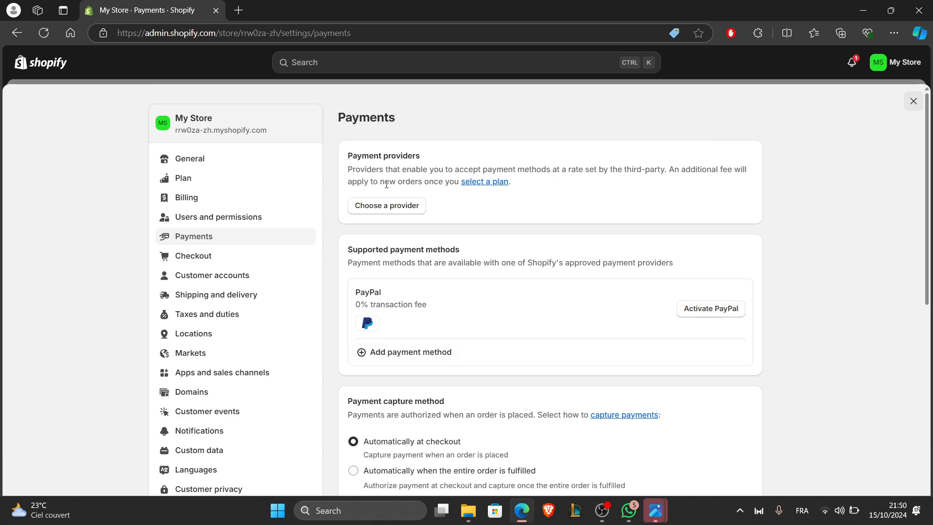
{"action": "left_click", "coordinate": [387, 205]}
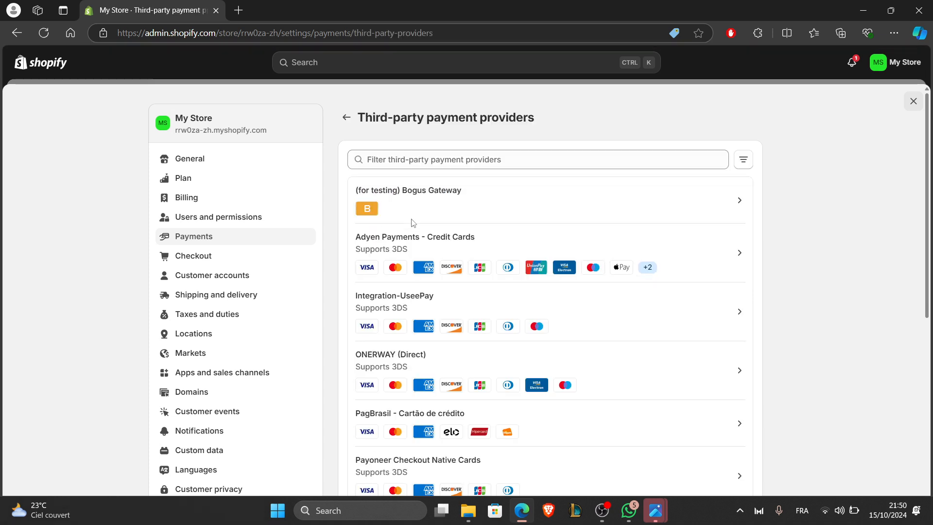
{"action": "mouse_move", "coordinate": [410, 302]}
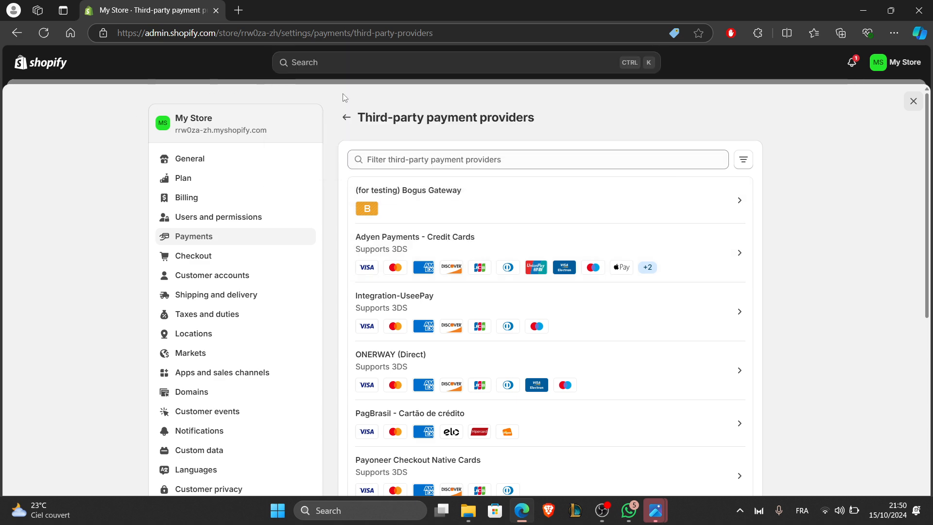
{"action": "left_click", "coordinate": [346, 118]}
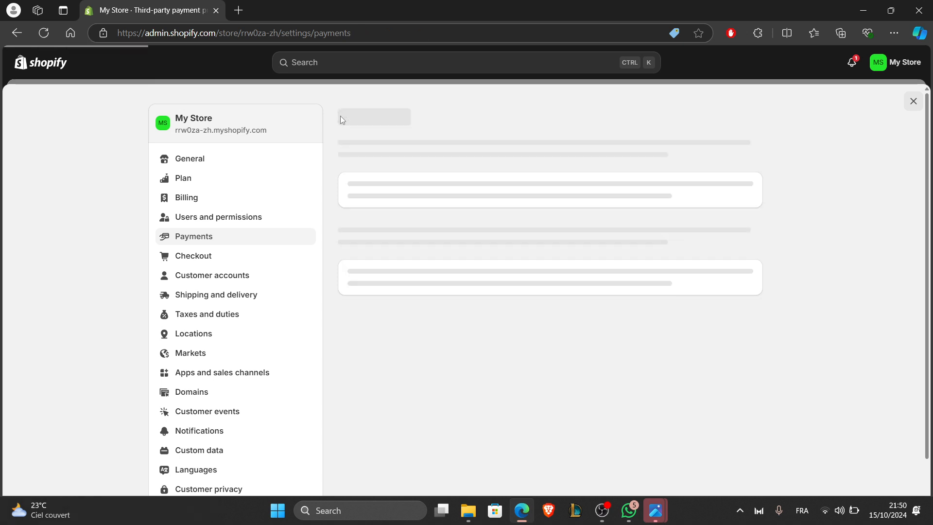
{"action": "left_click", "coordinate": [465, 62]}
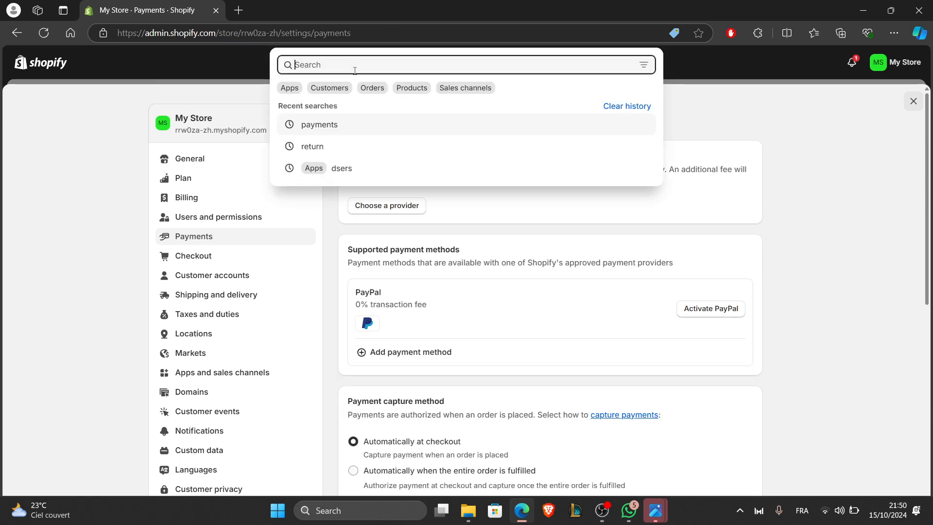
Search 'ship', view and cancel the empty shipping policy editor, then search 'shipp' again
{"action": "type", "text": "ship"}
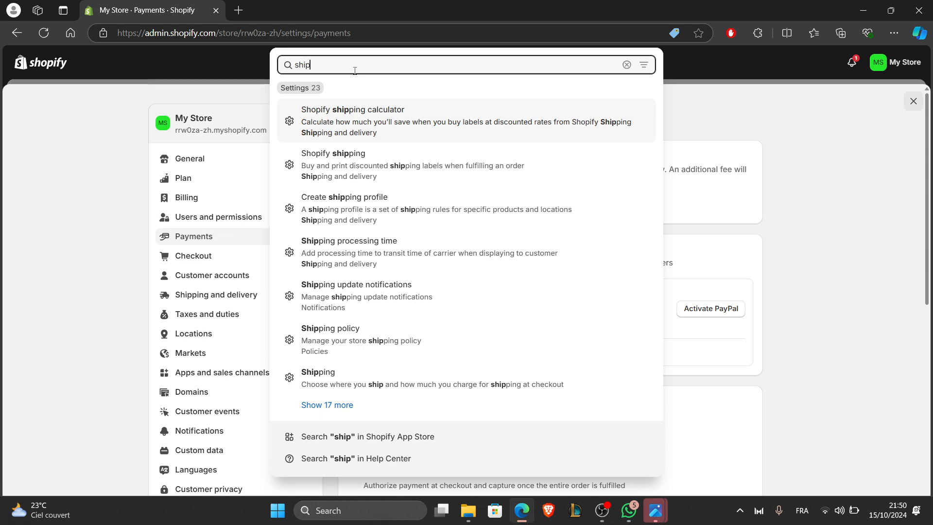
{"action": "key", "text": "Backspace"}
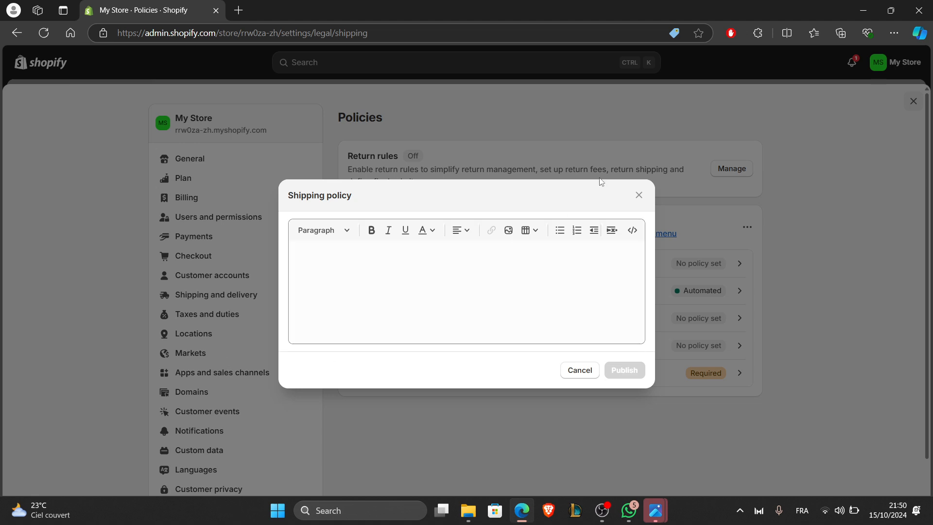
{"action": "left_click", "coordinate": [578, 369]}
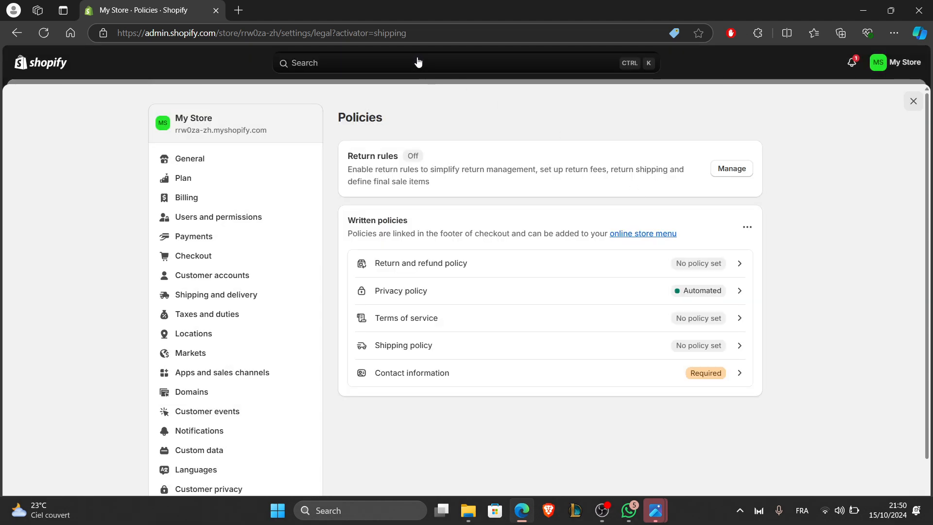
{"action": "type", "text": "shipp"}
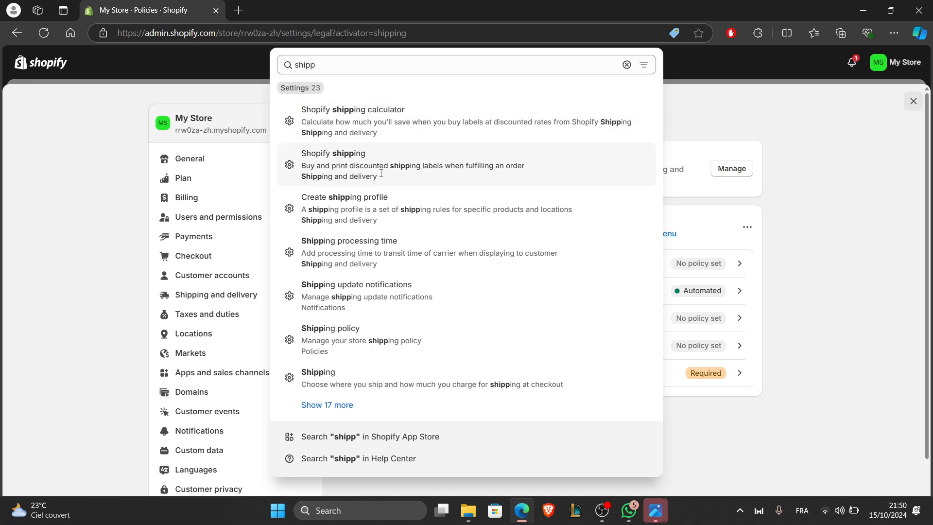
Go to the Shipping and delivery settings from the search results
{"action": "left_click", "coordinate": [319, 373]}
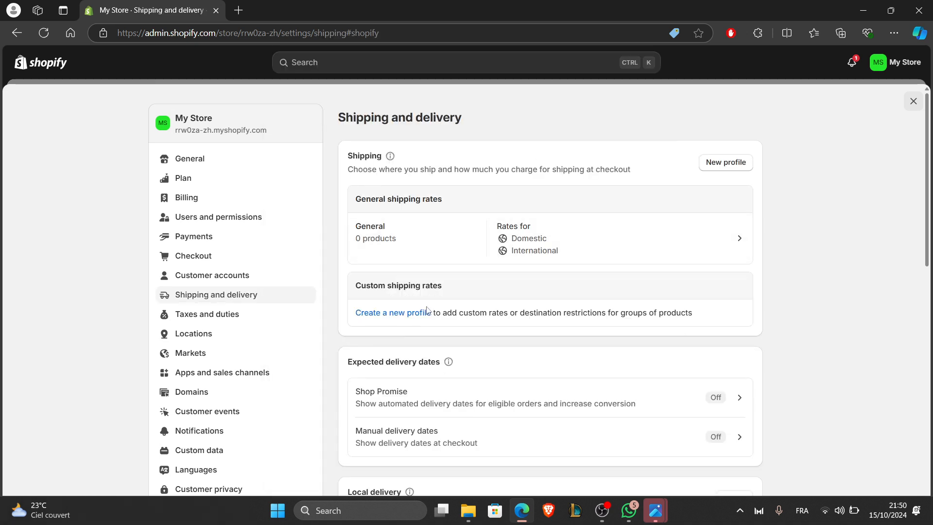
{"action": "mouse_move", "coordinate": [480, 375]}
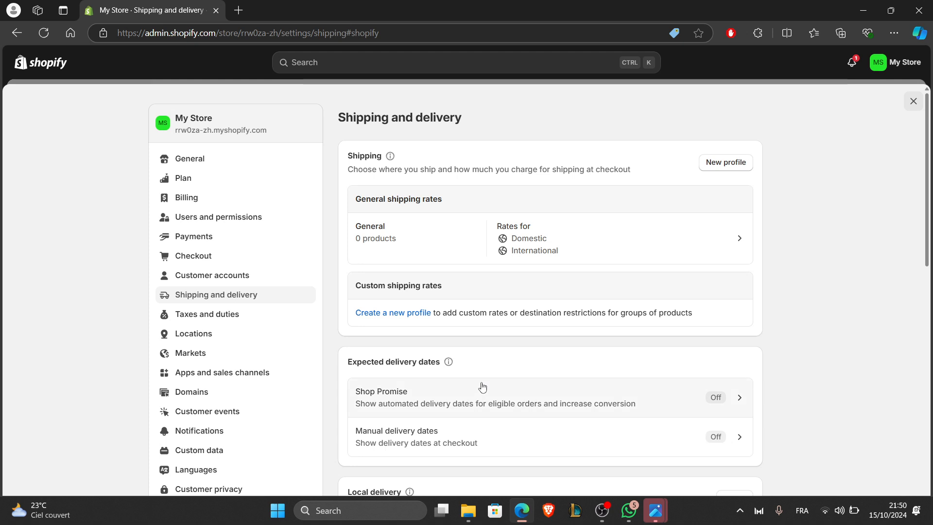
{"action": "mouse_move", "coordinate": [502, 358]}
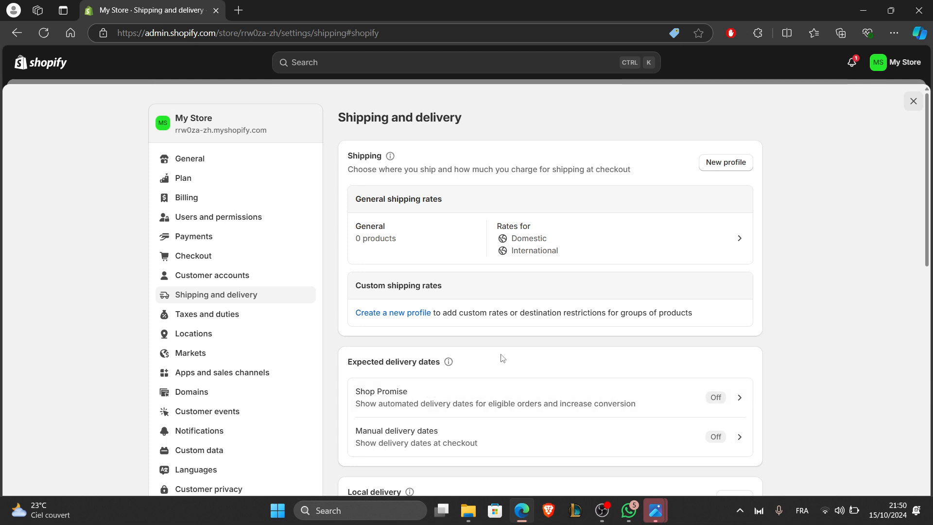
{"action": "mouse_move", "coordinate": [519, 367]}
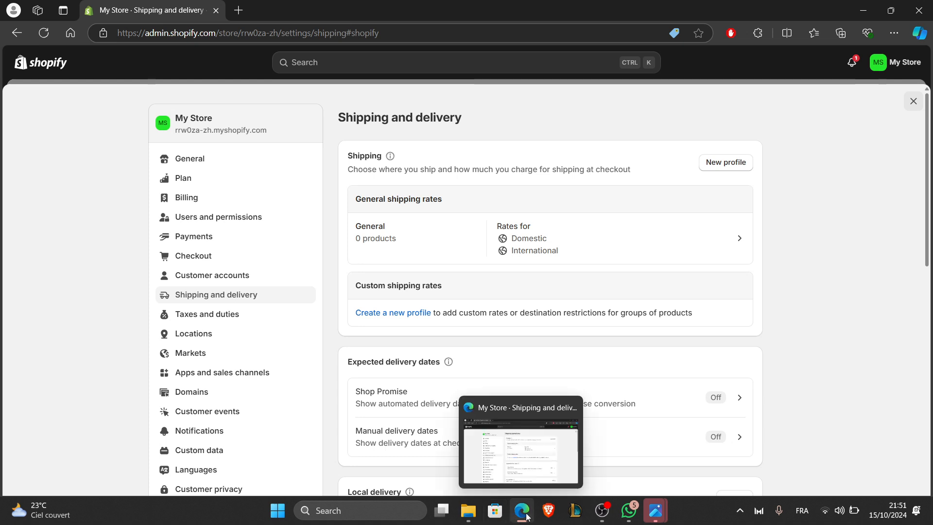
{"action": "mouse_move", "coordinate": [440, 464]}
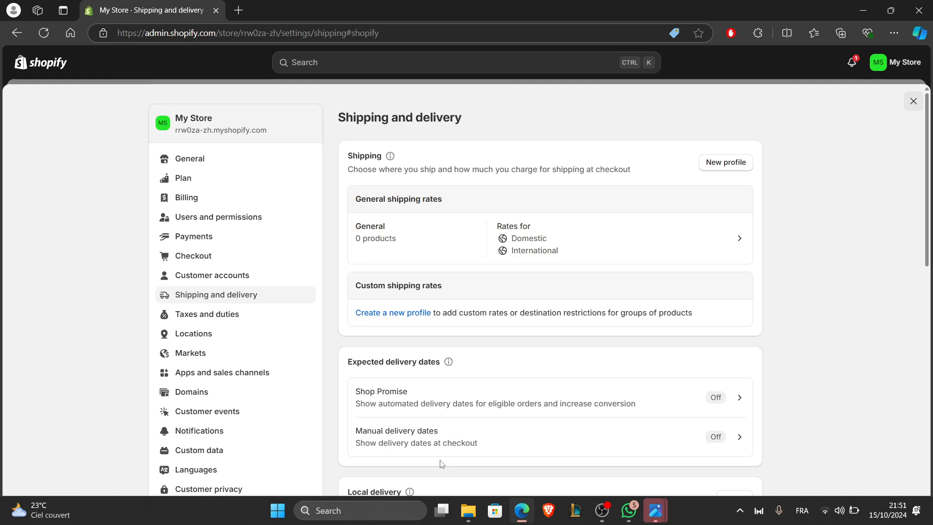
{"action": "mouse_move", "coordinate": [392, 476]}
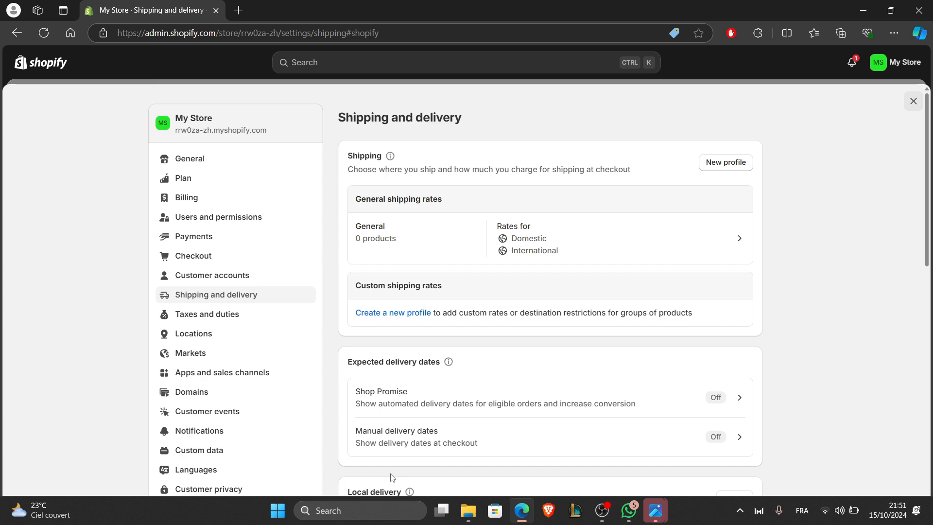
{"action": "mouse_move", "coordinate": [370, 510]}
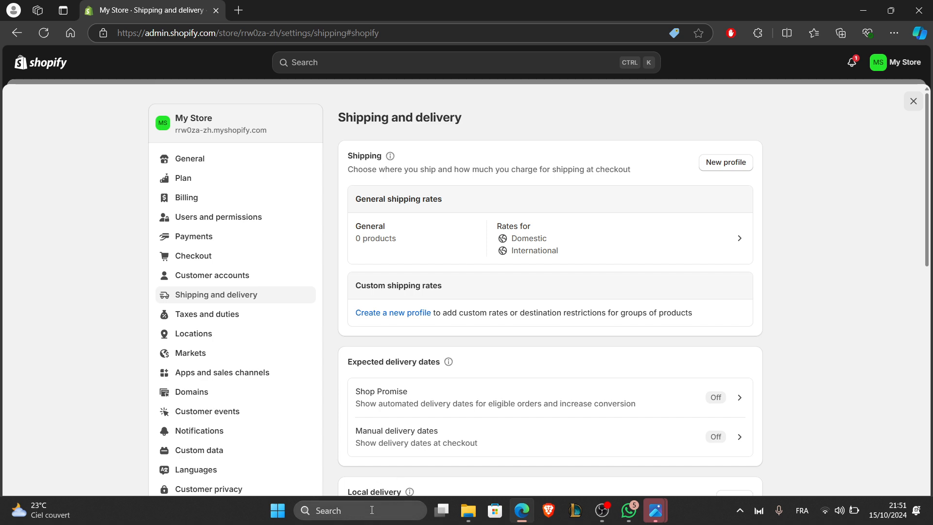